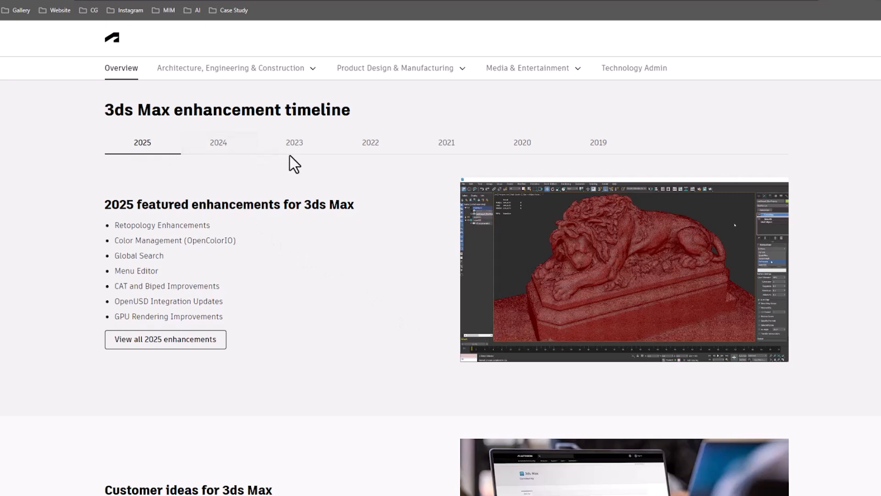
pyautogui.moveTo(192, 171)
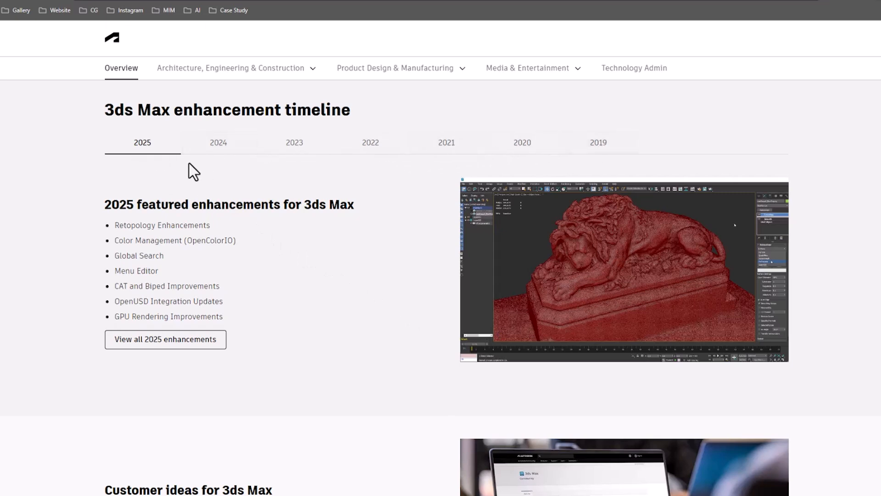
pyautogui.moveTo(175, 197)
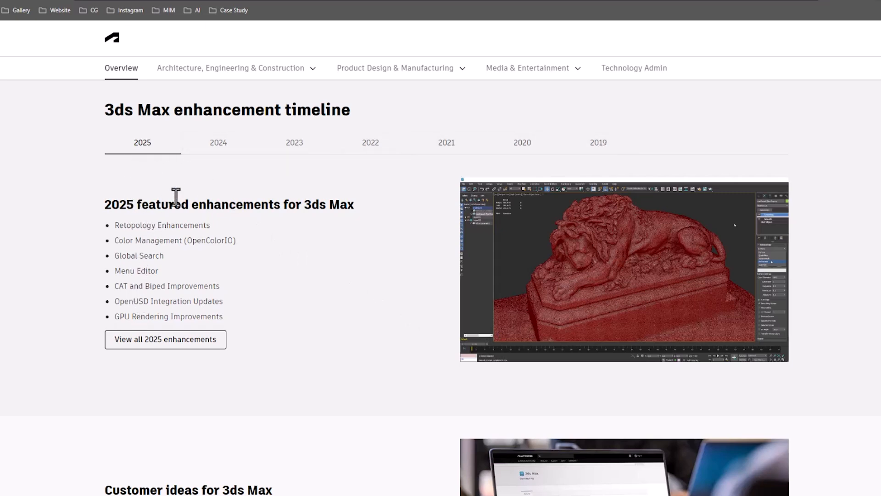
# Browse the featured enhancements on the 2024, 2023, 2022, 2021, 2020 and 2019 timeline tabs.
pyautogui.click(219, 143)
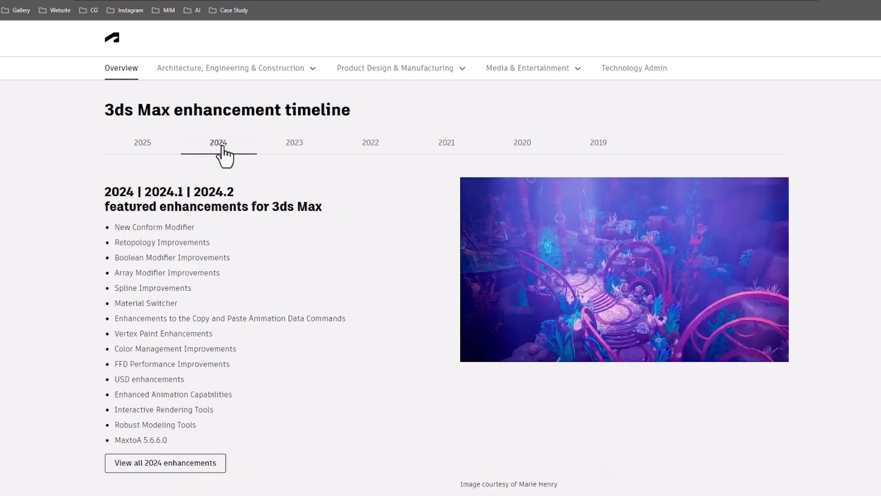
pyautogui.click(295, 142)
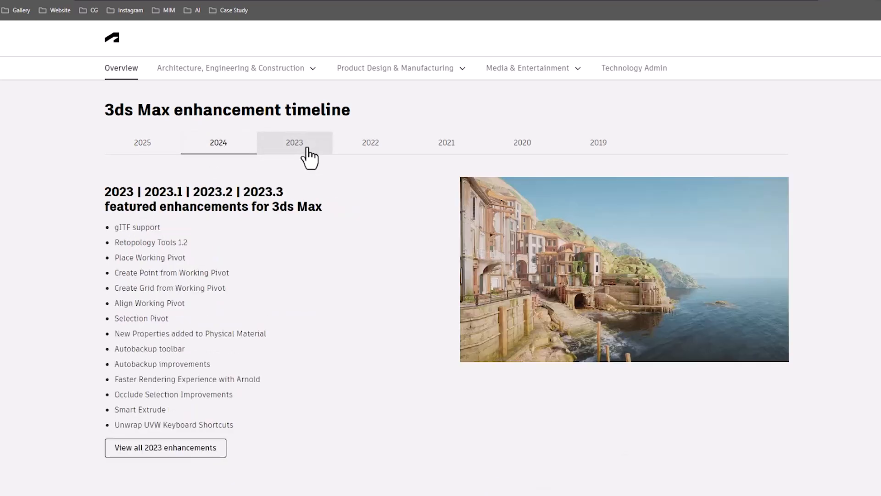
pyautogui.click(294, 142)
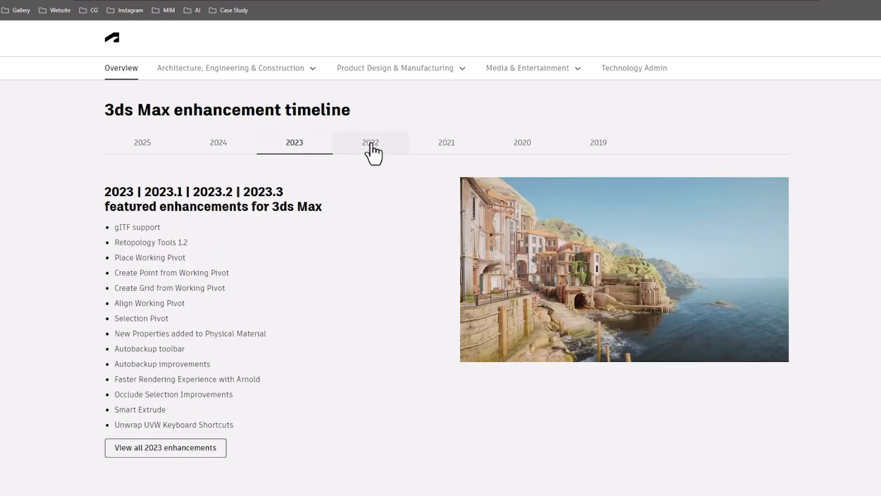
pyautogui.click(370, 143)
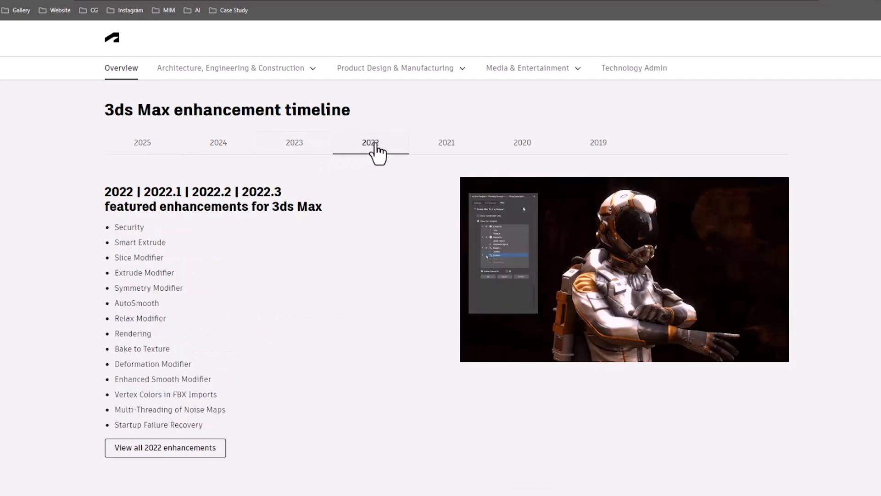
pyautogui.click(447, 143)
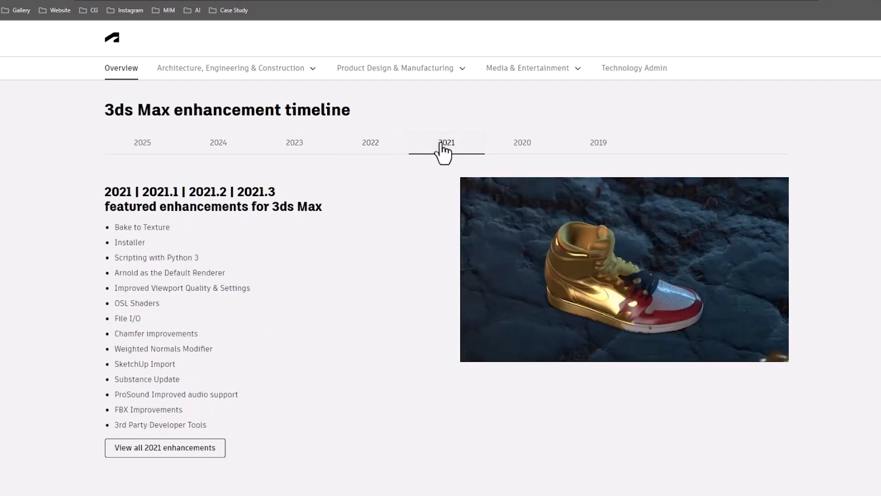
pyautogui.click(522, 143)
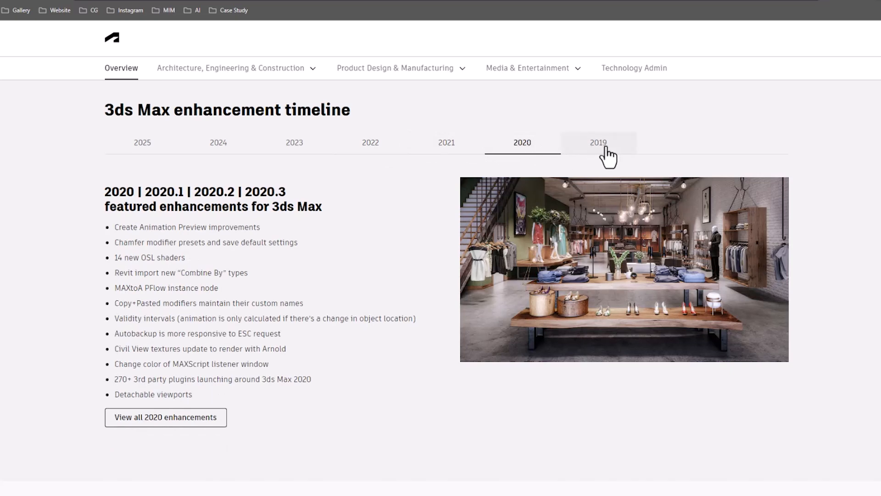
pyautogui.click(597, 142)
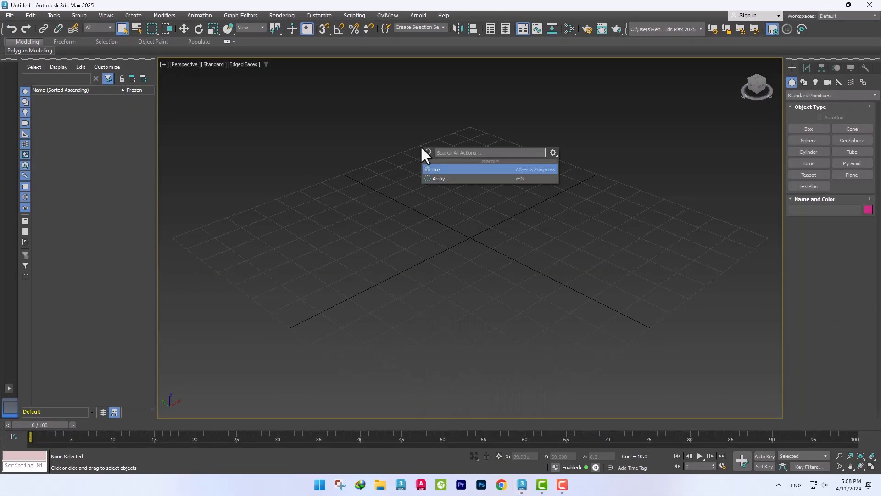
# Search 'box' in Global Search to create a Box, then apply a Chamfer modifier.
pyautogui.write('box')
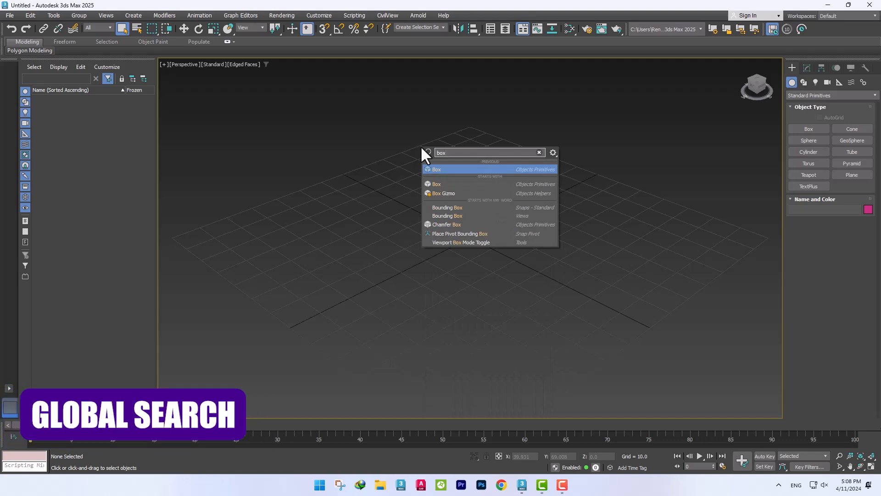
pyautogui.click(436, 169)
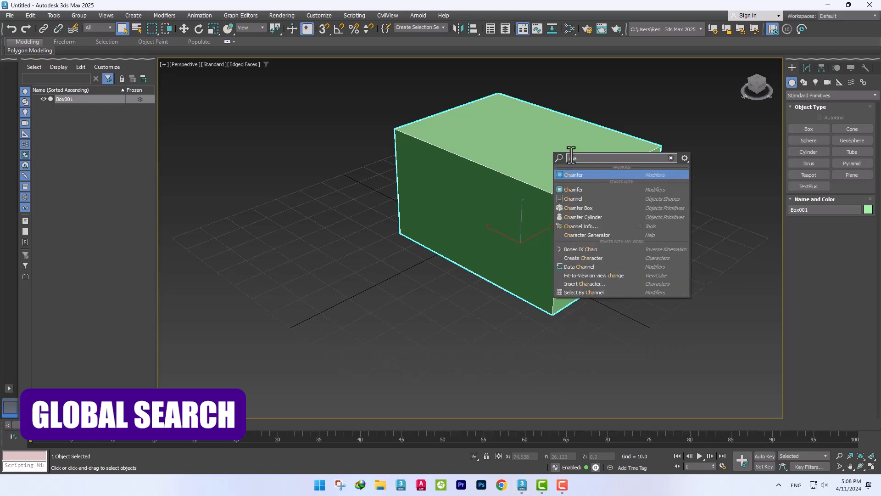
pyautogui.click(573, 175)
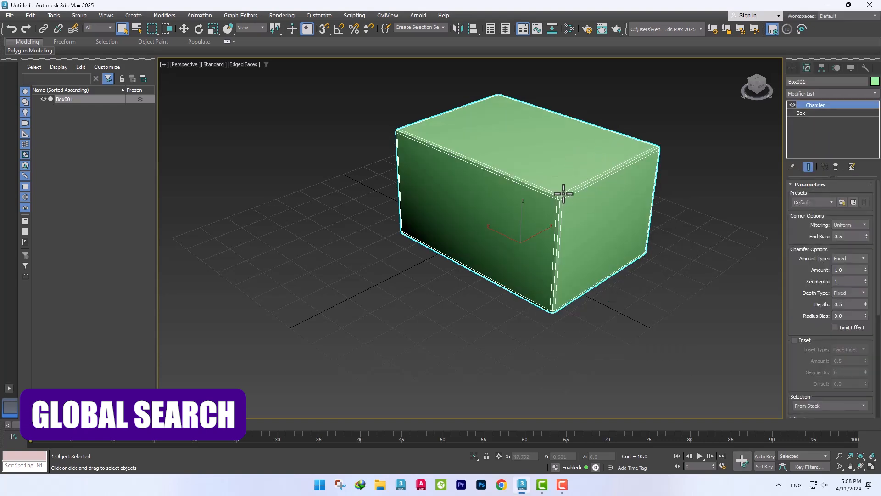
pyautogui.press('x')
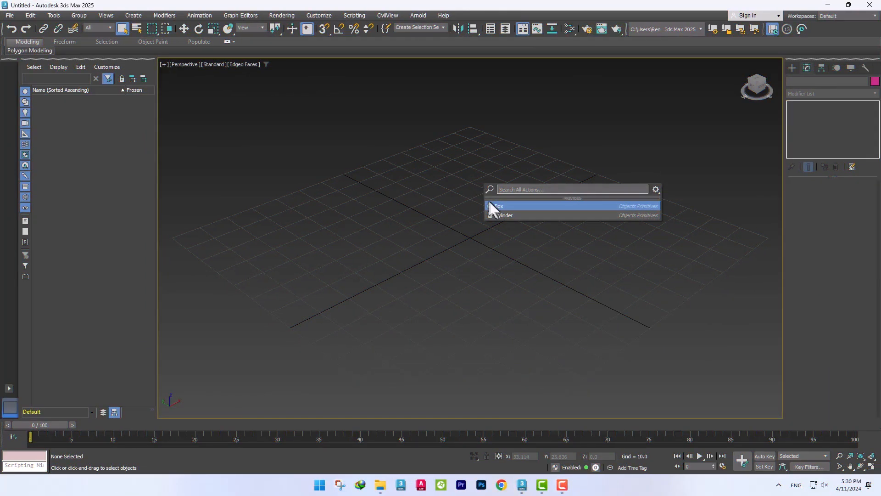
# Create a chamfered box, convert it to Editable Poly, and widen the search popup.
pyautogui.click(507, 205)
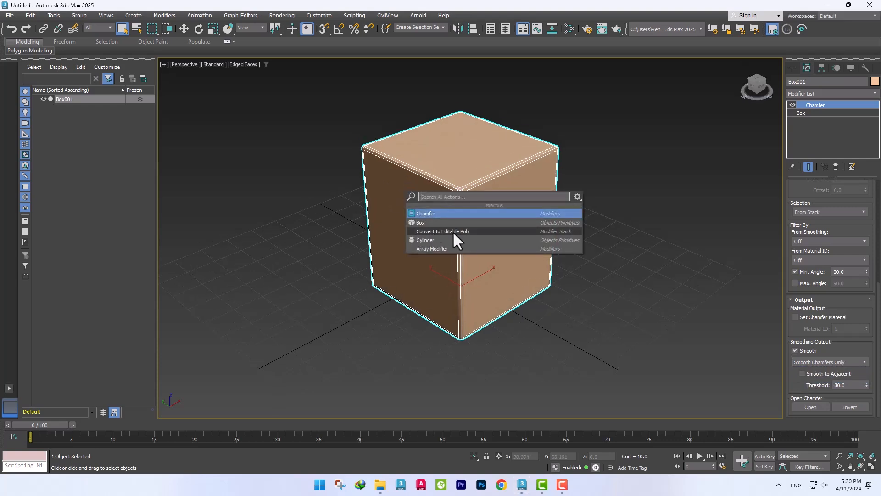
pyautogui.click(443, 231)
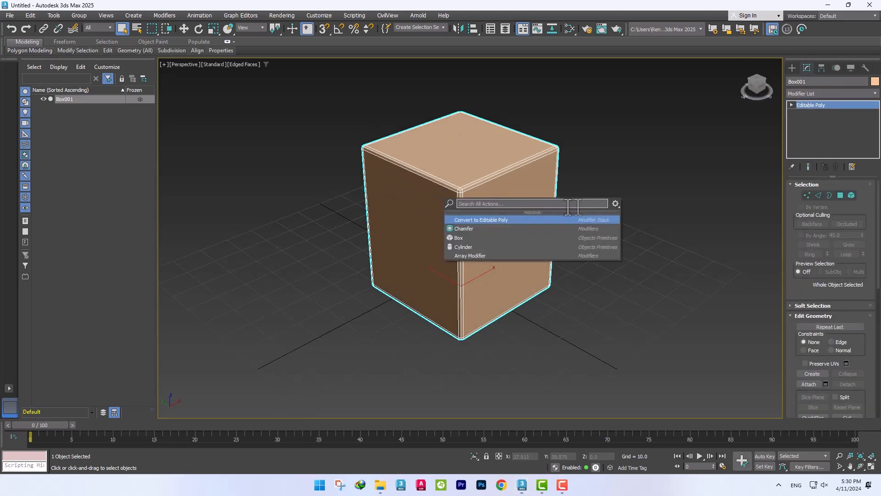
pyautogui.click(616, 204)
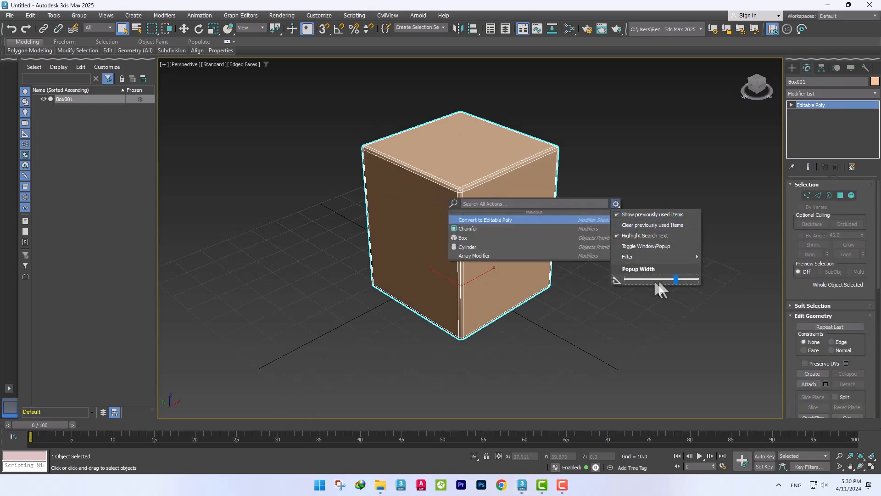
pyautogui.moveTo(676, 279); pyautogui.dragTo(695, 280)
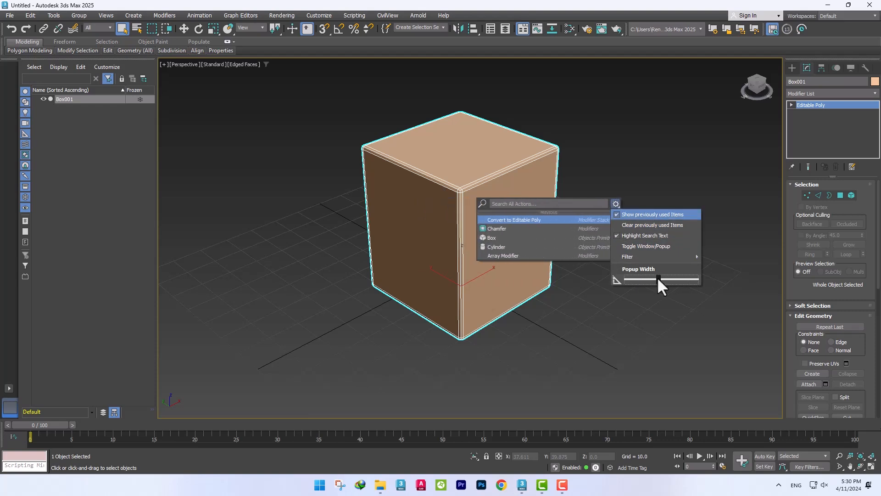
pyautogui.click(645, 246)
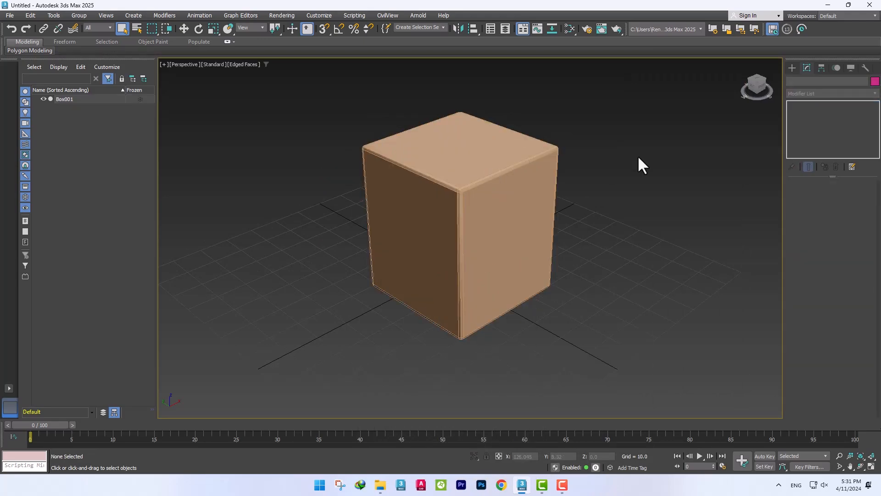
# In the Menu Editor, add the Array action to the File menu.
pyautogui.click(318, 15)
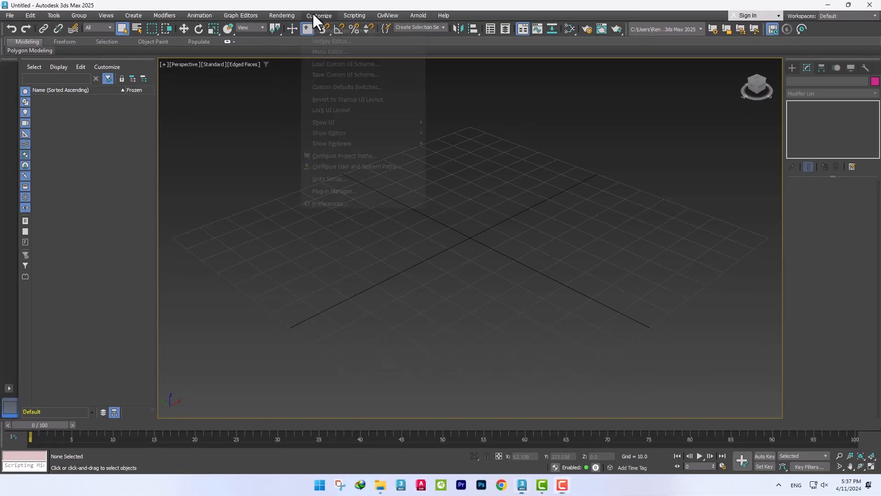
pyautogui.click(329, 52)
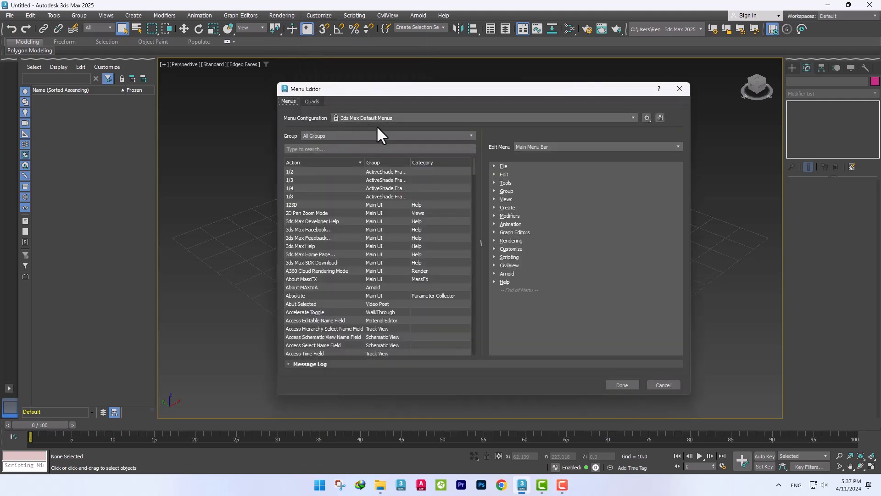
pyautogui.click(312, 101)
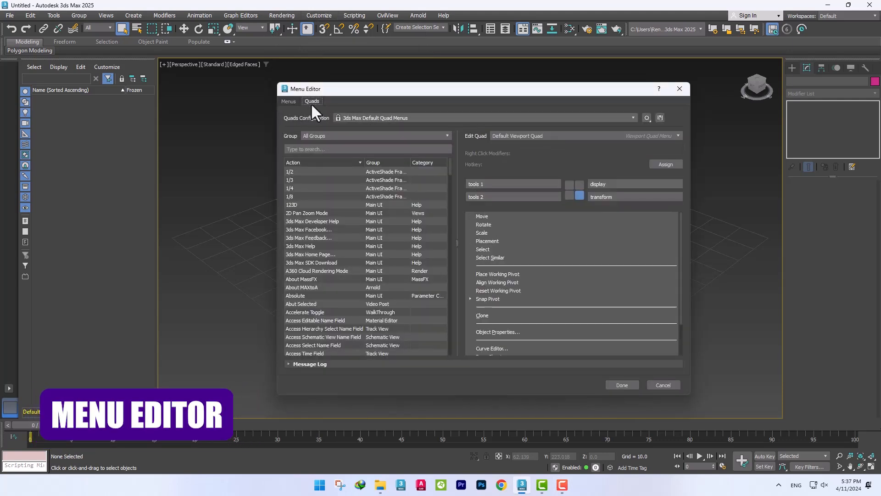
pyautogui.click(288, 101)
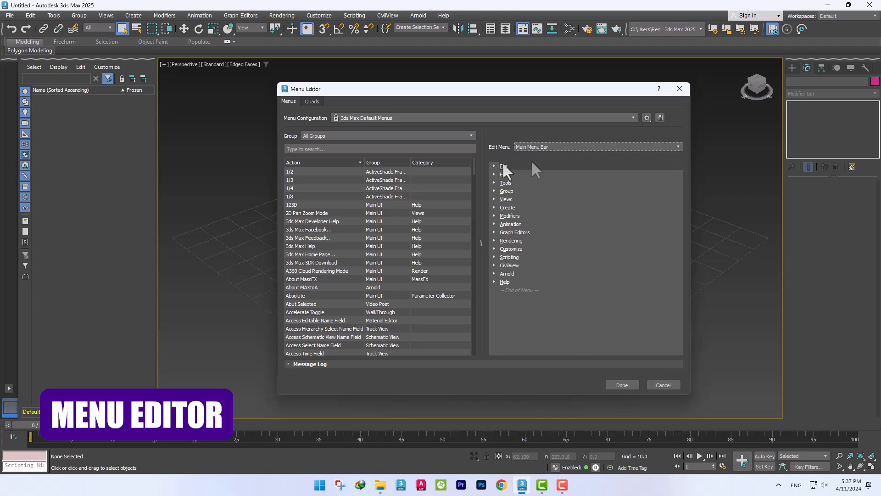
pyautogui.click(495, 166)
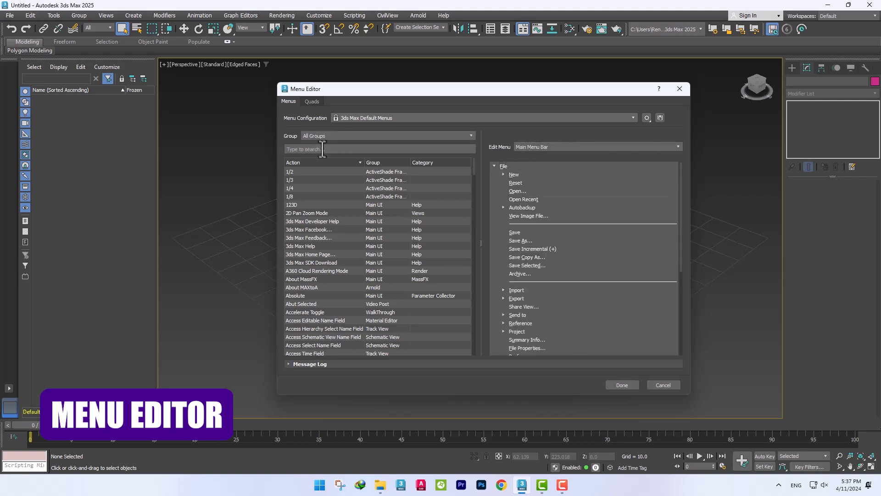
pyautogui.write('array')
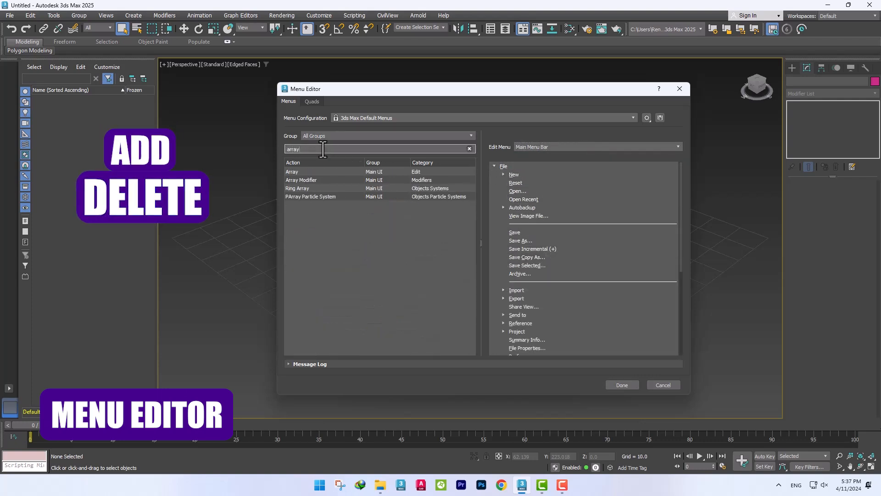
pyautogui.click(305, 172)
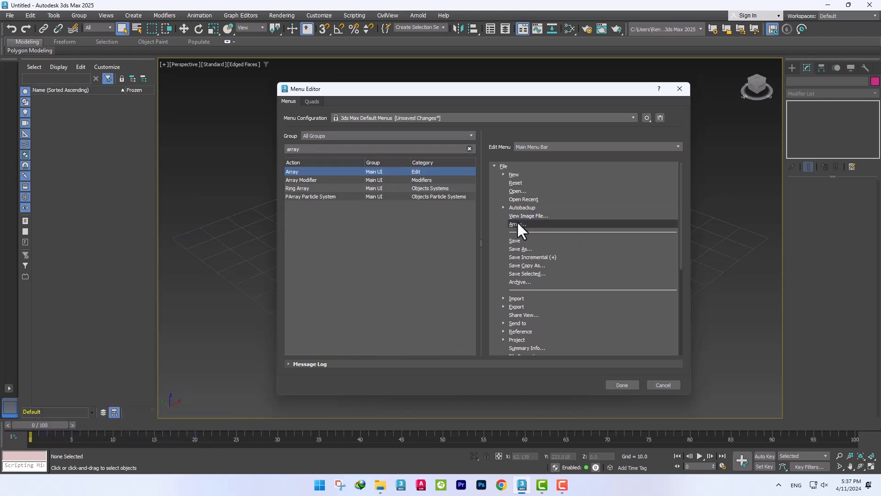
# Rename the new Array entry in the File menu and confirm its title.
pyautogui.rightClick(516, 224)
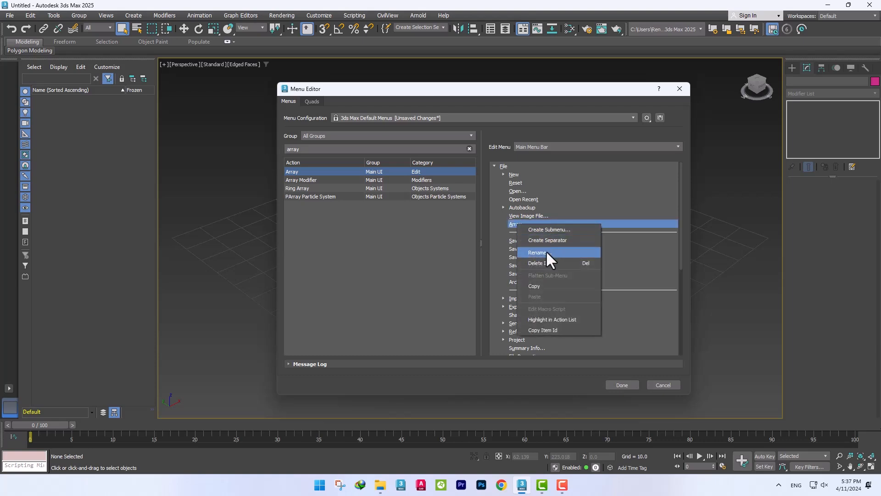
pyautogui.click(537, 252)
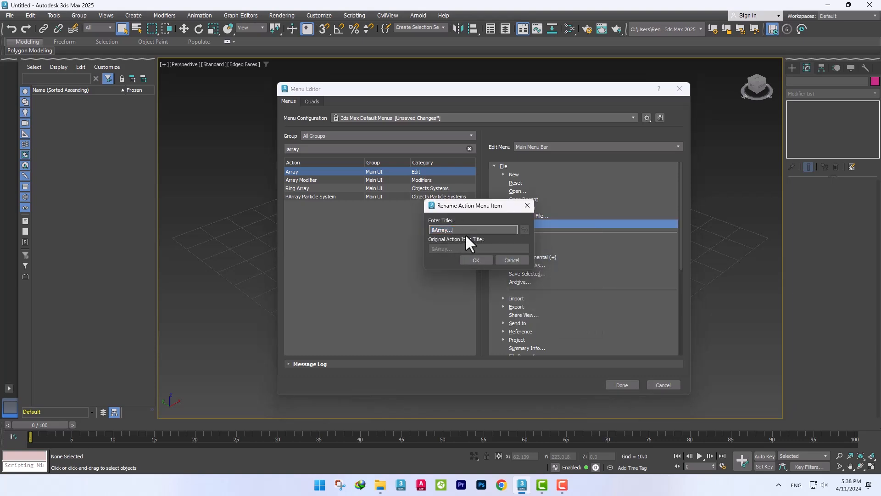
pyautogui.click(476, 260)
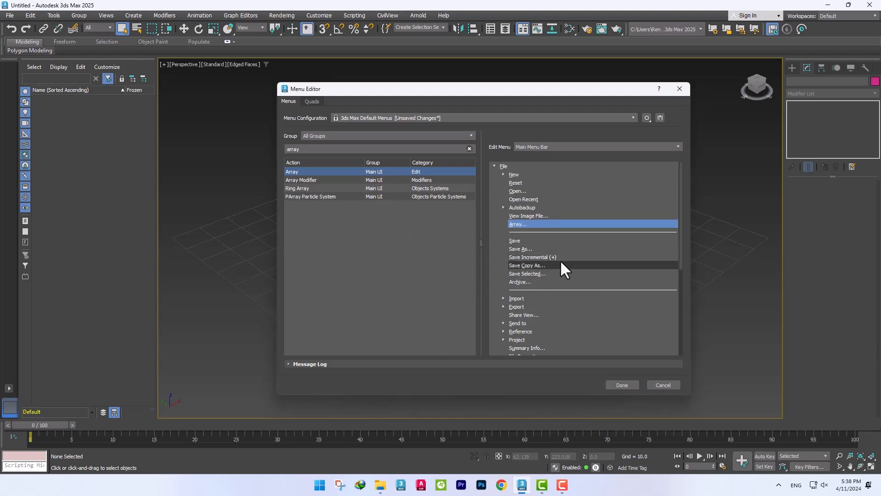
pyautogui.rightClick(517, 224)
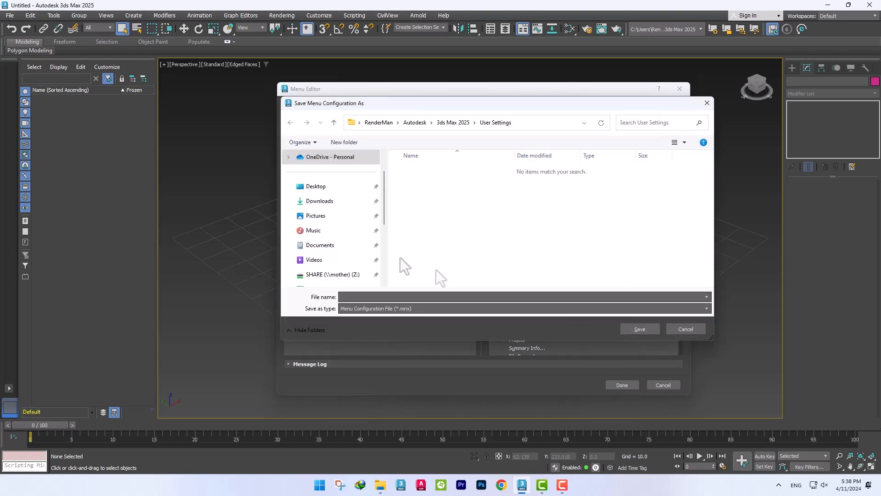
# Save the menu configuration as 'Test' on the Desktop.
pyautogui.click(316, 186)
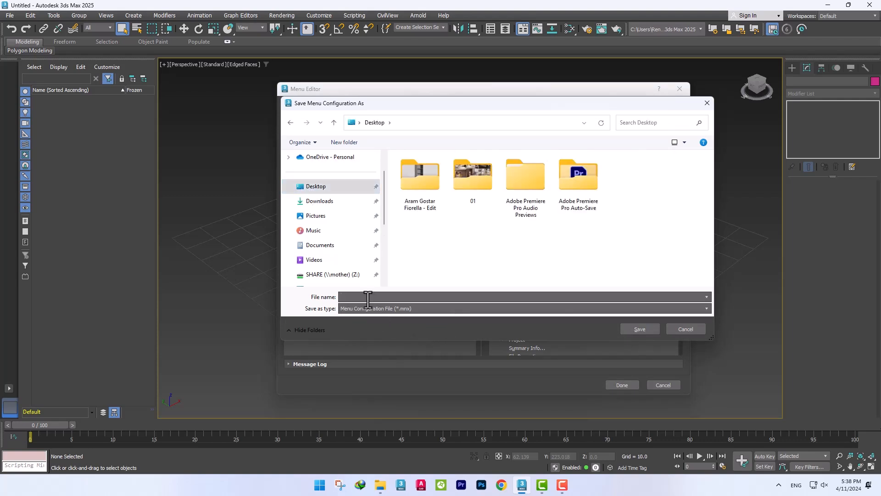
pyautogui.write('Test')
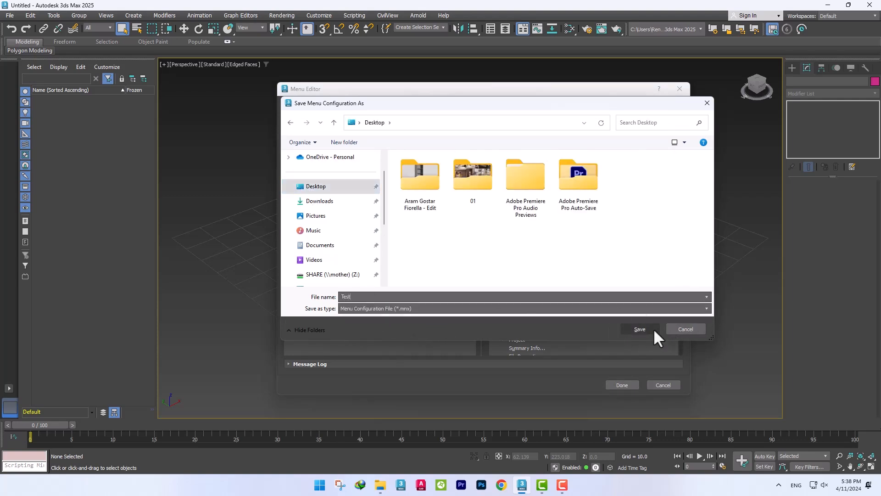
pyautogui.click(639, 329)
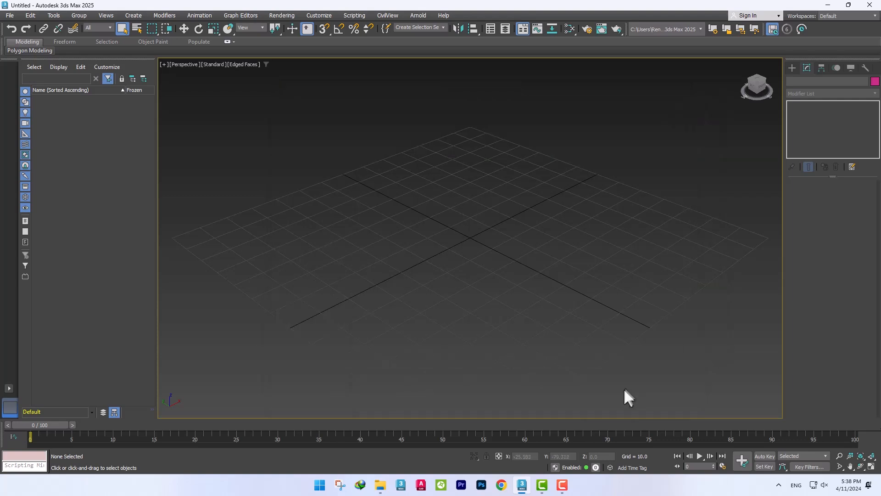
# Open the File menu to see the new Array entry.
pyautogui.click(9, 22)
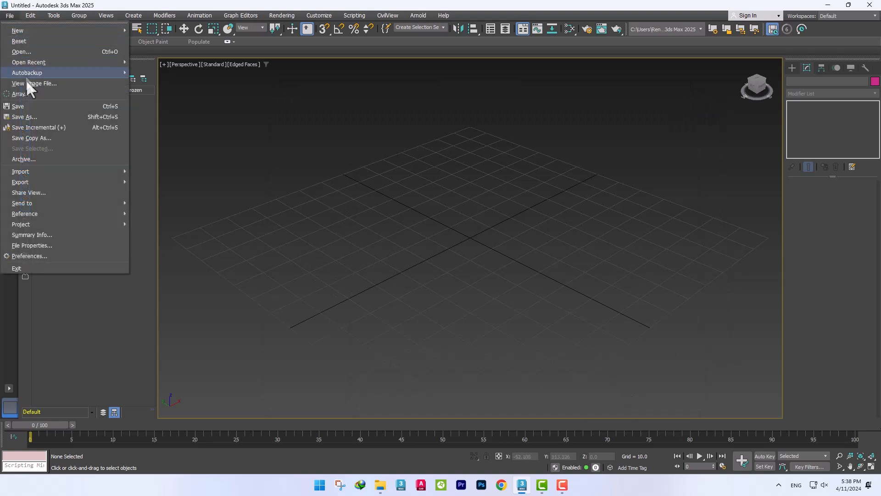
pyautogui.moveTo(327, 184)
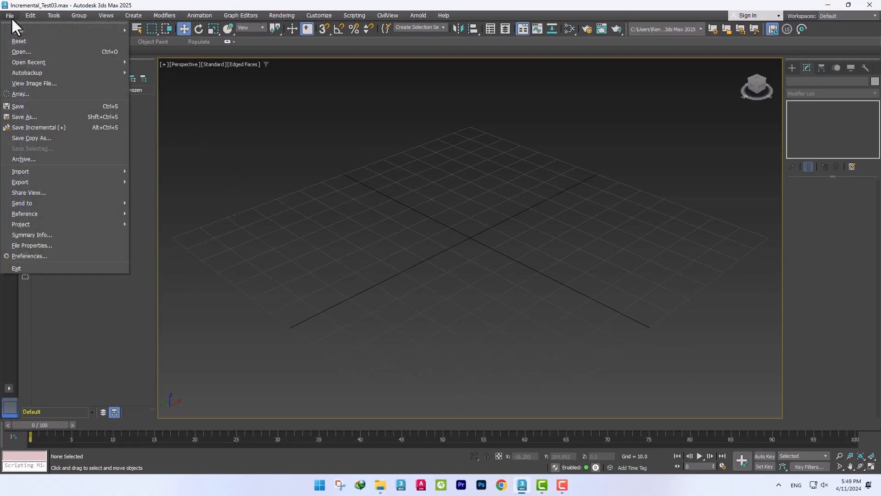
pyautogui.moveTo(92, 130)
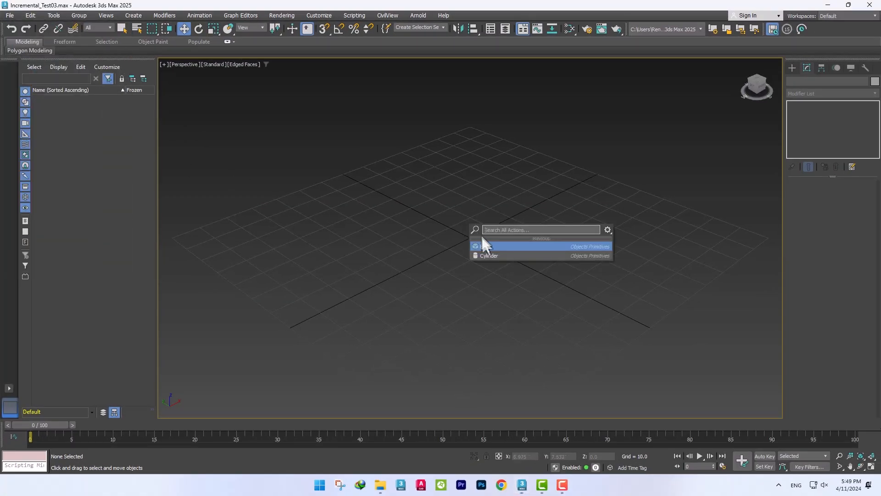
# Create a box, save incremental versions up to Incremental_Test05, and add a Chamfer modifier.
pyautogui.click(484, 246)
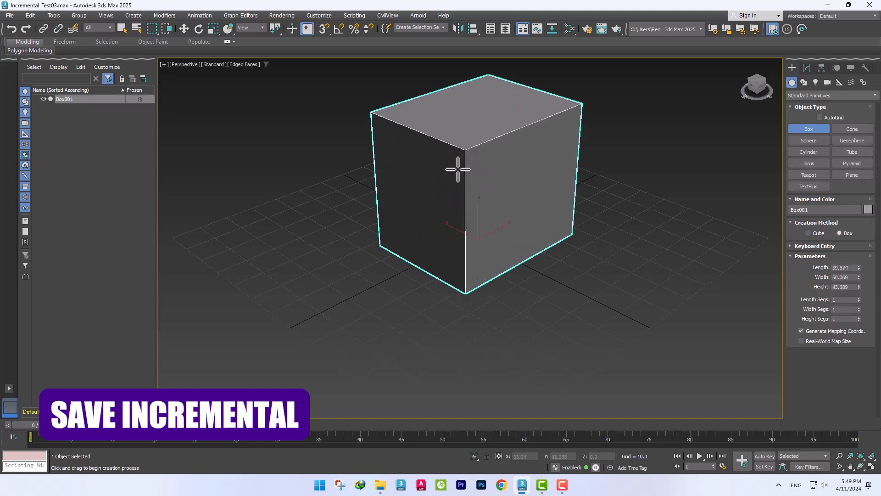
pyautogui.click(10, 22)
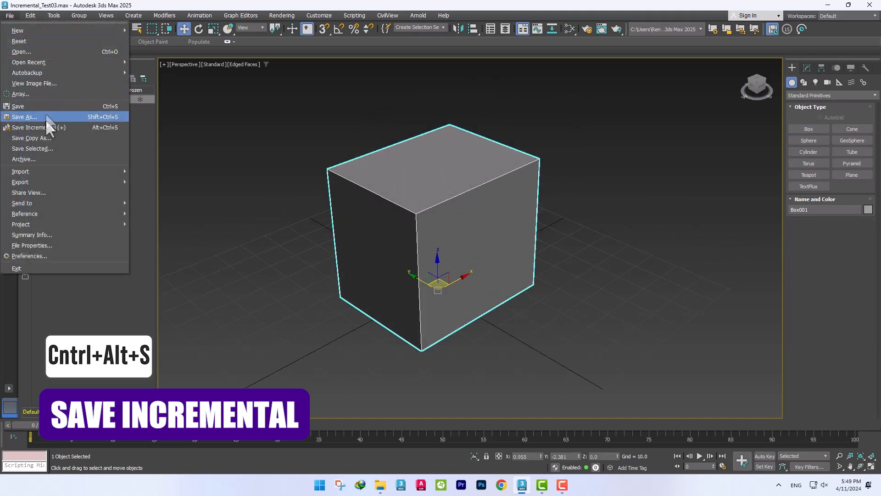
pyautogui.click(38, 128)
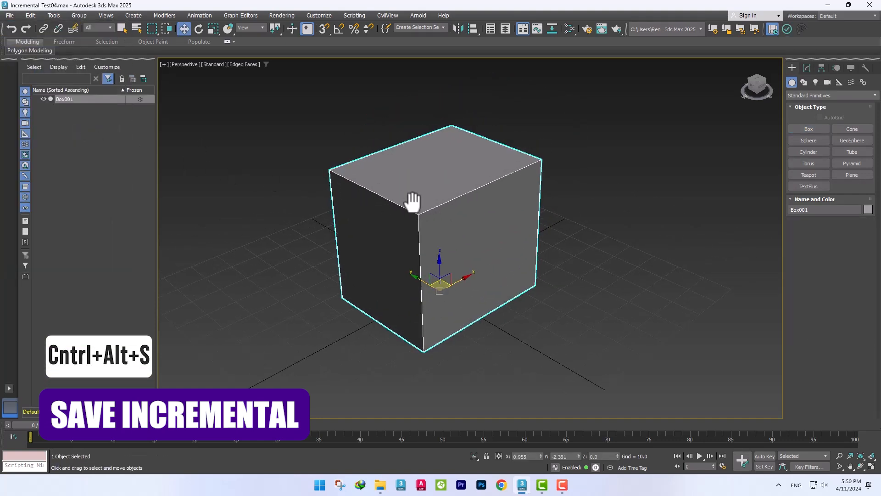
pyautogui.click(807, 68)
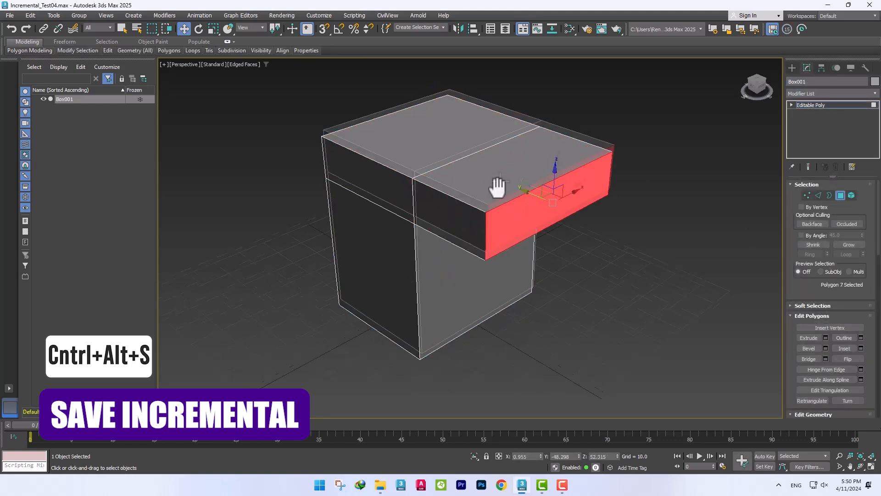
pyautogui.press('Ctrl+Alt+S')
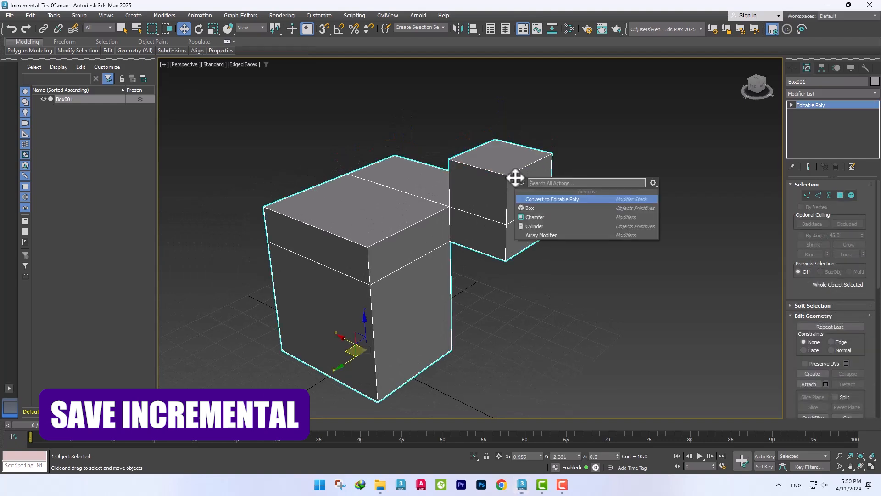
pyautogui.click(535, 217)
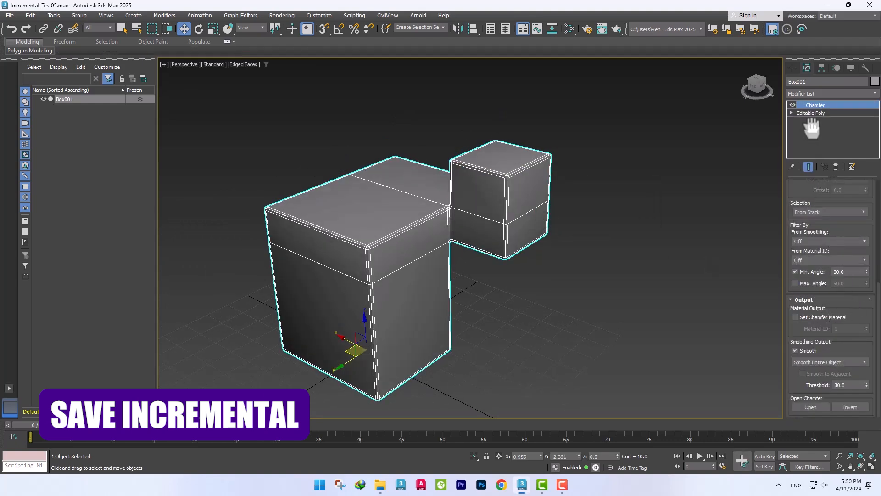
pyautogui.click(829, 362)
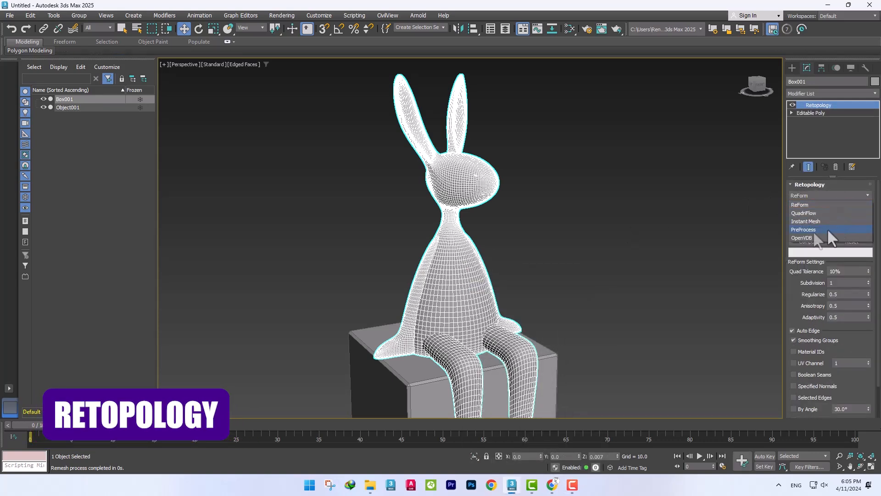
# Compute the rabbit's Retopology with PreProcess, then OpenVDB, outputting the Remeshed Mesh.
pyautogui.click(803, 229)
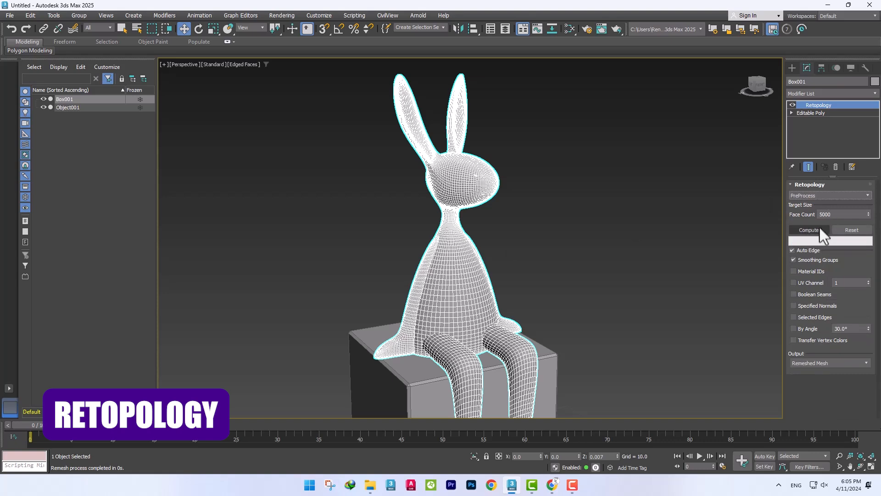
pyautogui.click(808, 230)
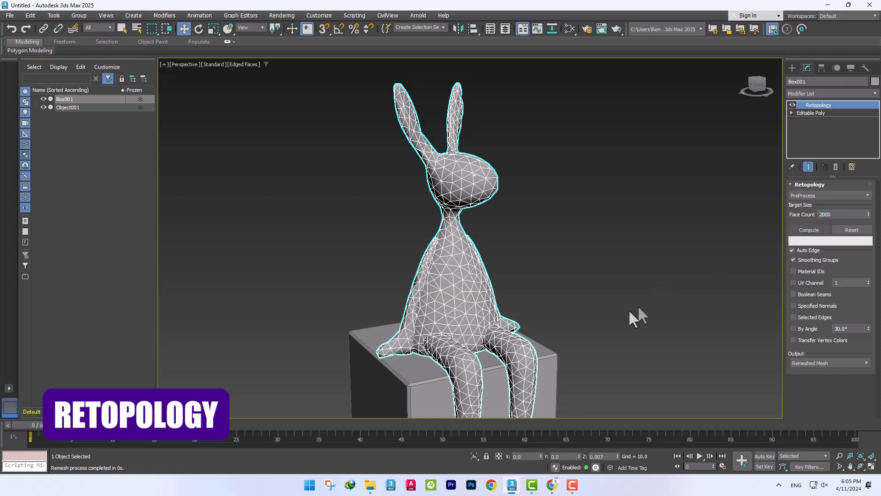
pyautogui.moveTo(867, 219)
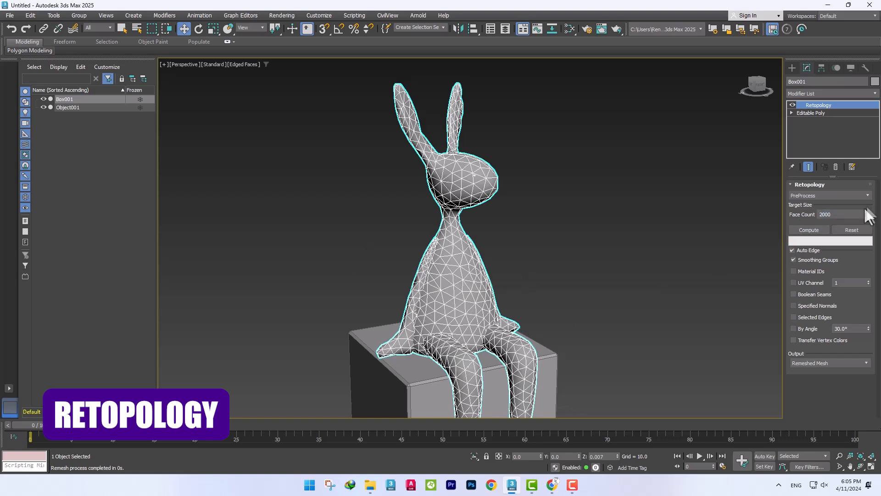
pyautogui.click(829, 195)
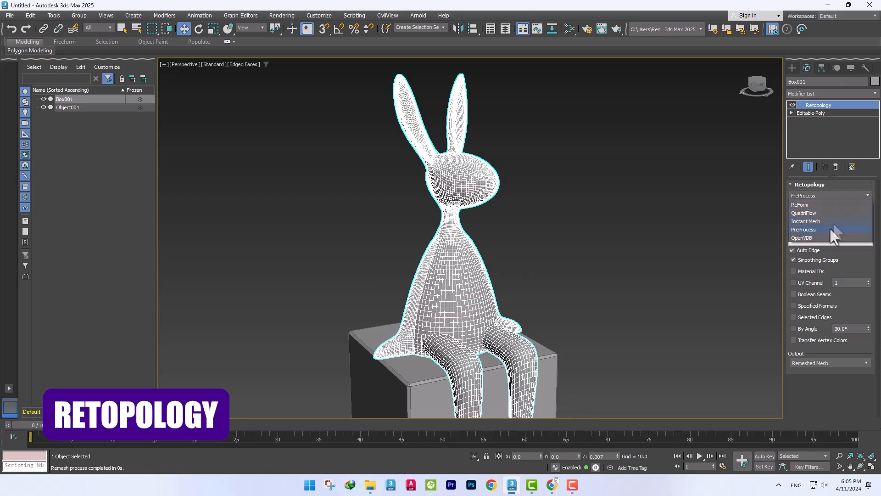
pyautogui.click(801, 238)
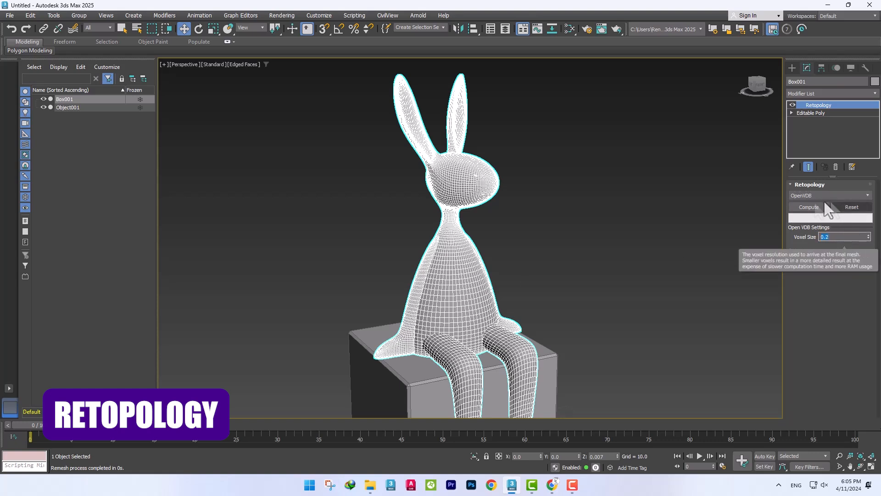
pyautogui.click(808, 207)
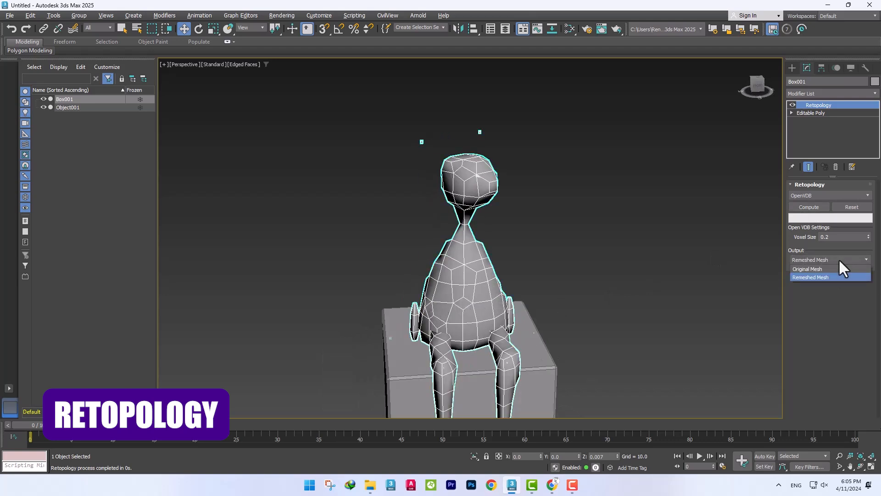
pyautogui.click(824, 277)
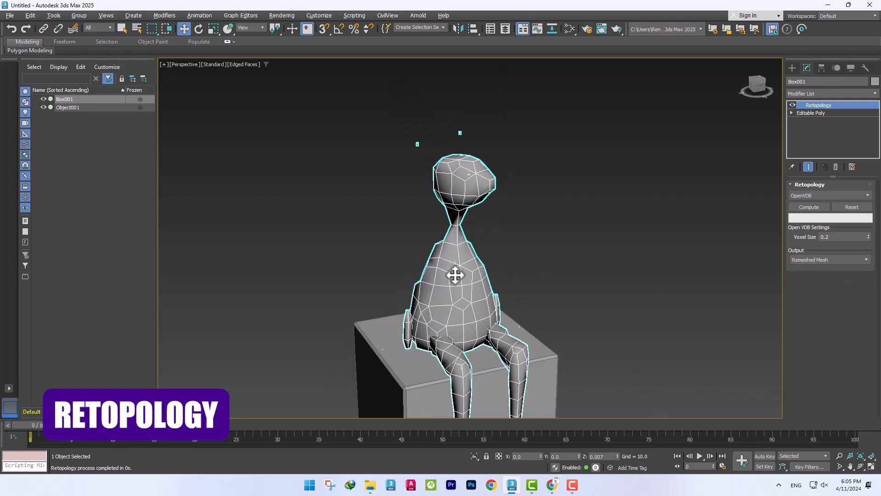
pyautogui.moveTo(704, 241)
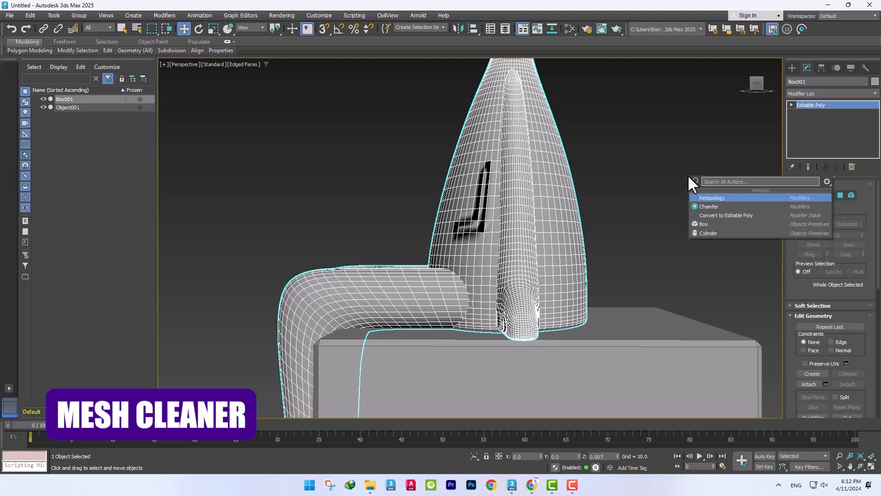
# Add Mesh Cleaner to the rabbit via Global Search and run Detect Problems.
pyautogui.write('mesh')
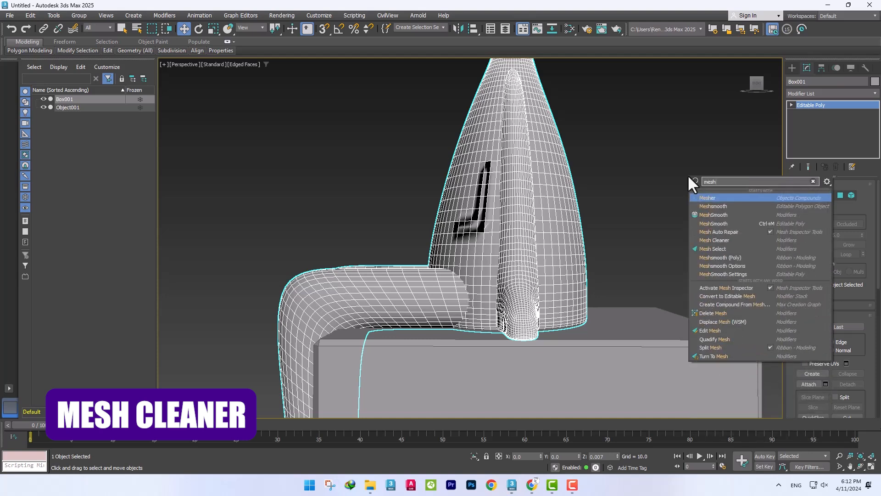
pyautogui.click(714, 240)
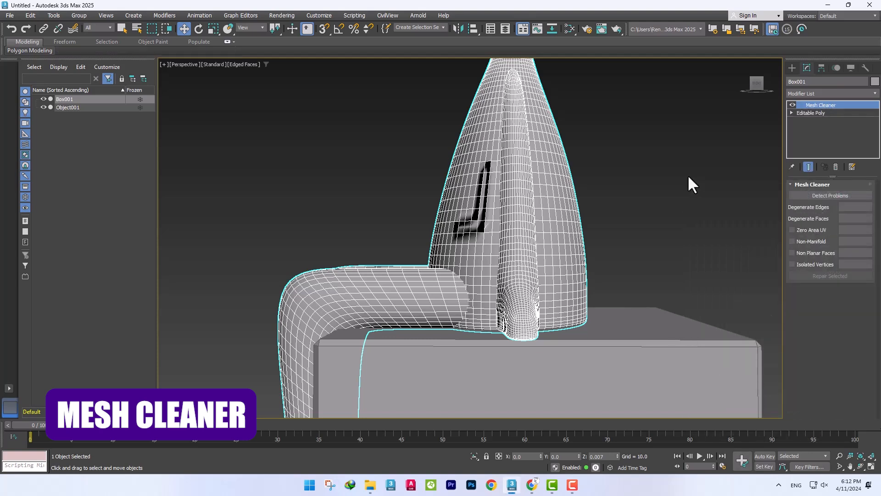
pyautogui.click(830, 195)
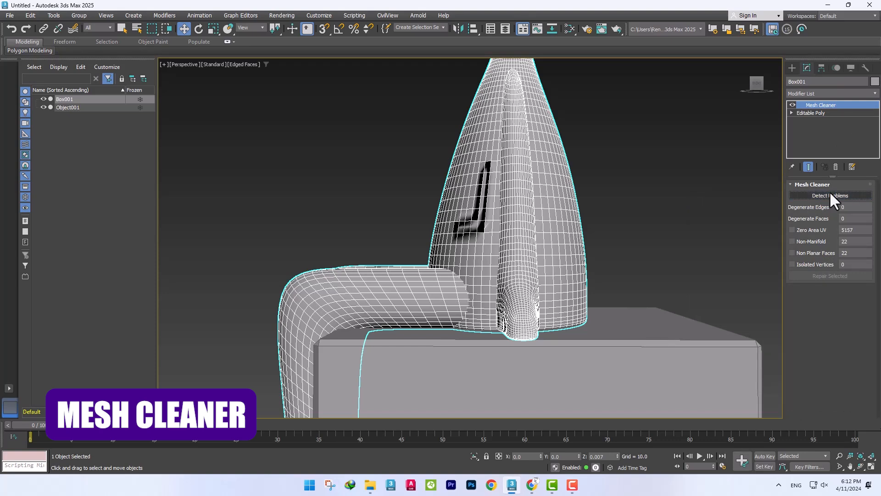
pyautogui.moveTo(819, 260)
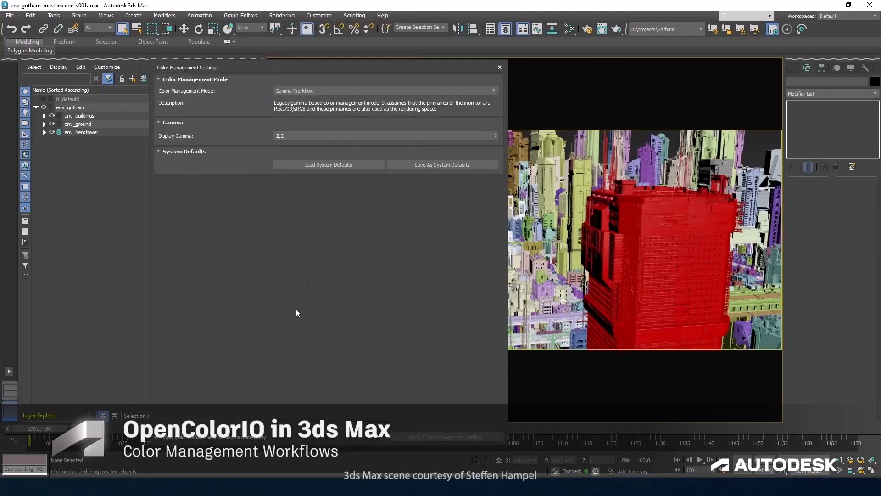
# Import the USD sword-wielding character scene and pick a camera in Select Camera.
pyautogui.click(386, 91)
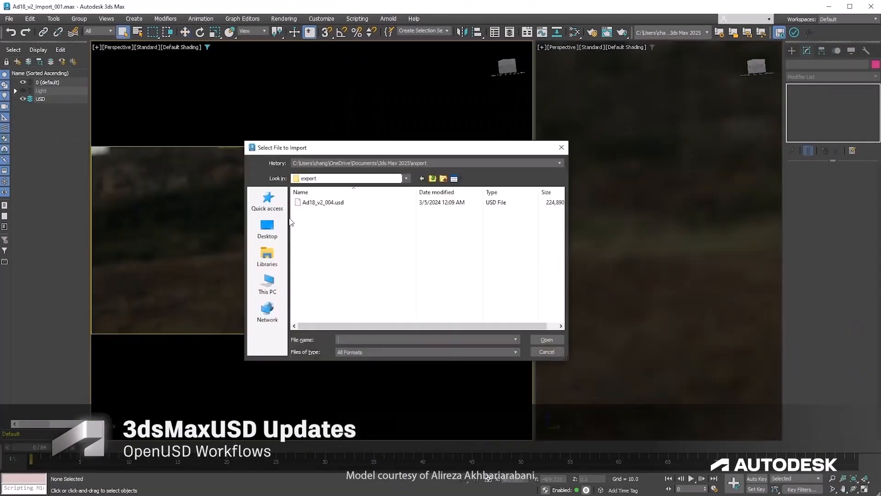
pyautogui.click(546, 339)
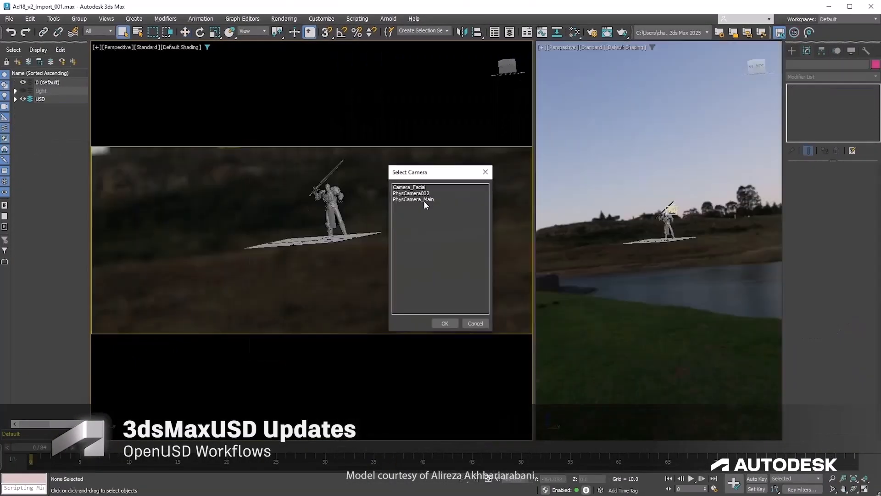